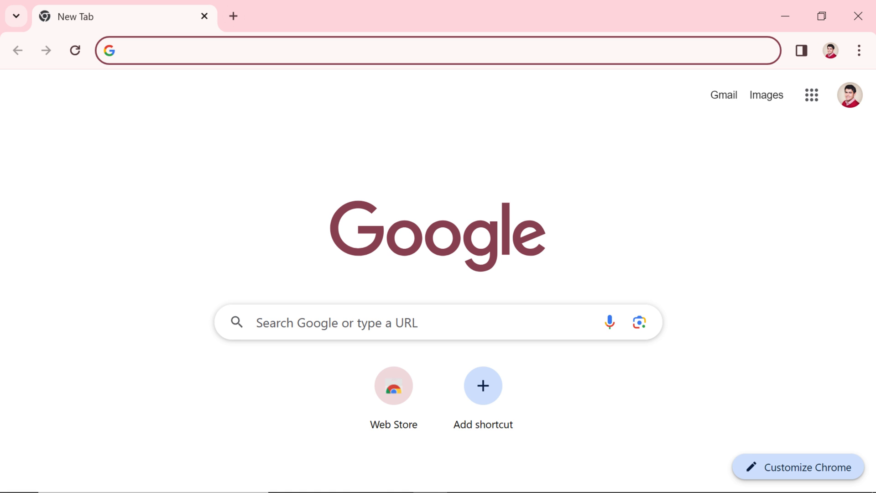
# Search Google for 'QGIS' from the Chrome address bar
pyautogui.write('QGIS&sca_esv=592593278&rlz=1C1BFEM_enCA1078CA1078&sxsrf=AM9HkKnWBJUSmOq5cpaiGAhA...')
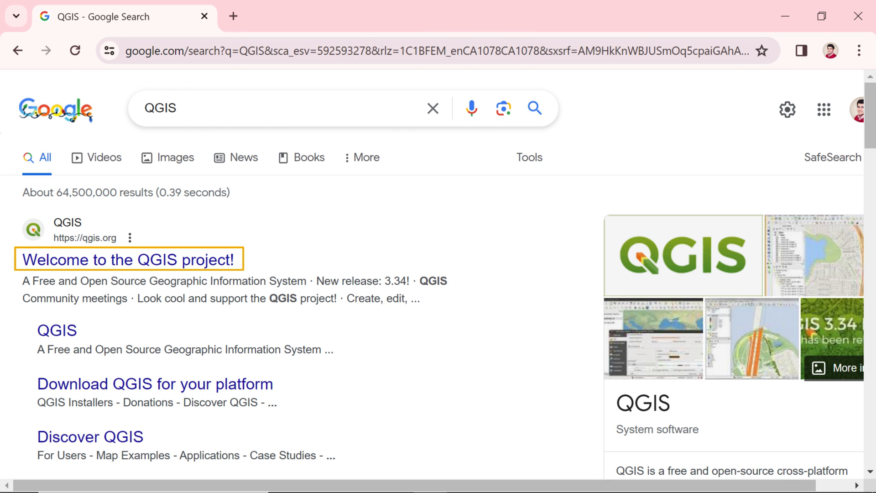
# Go to the 'Welcome to the QGIS project!' result and download QGIS 3.34.1 for Windows
pyautogui.click(127, 259)
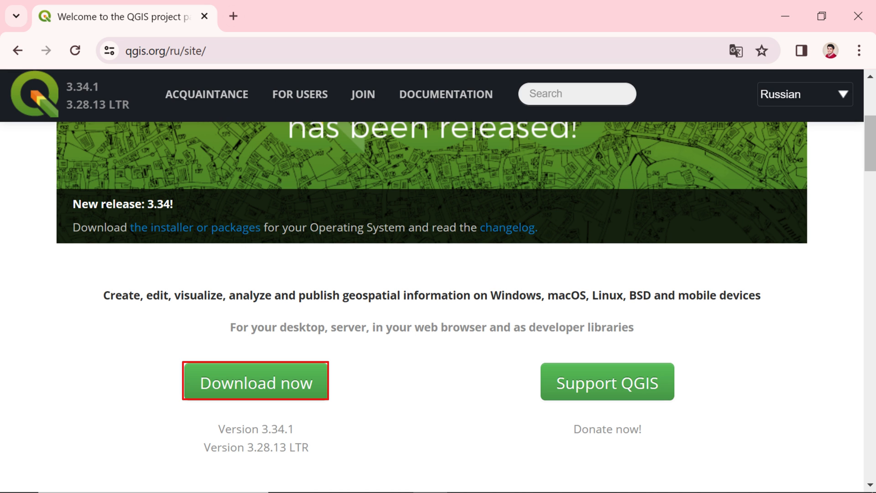
pyautogui.click(255, 382)
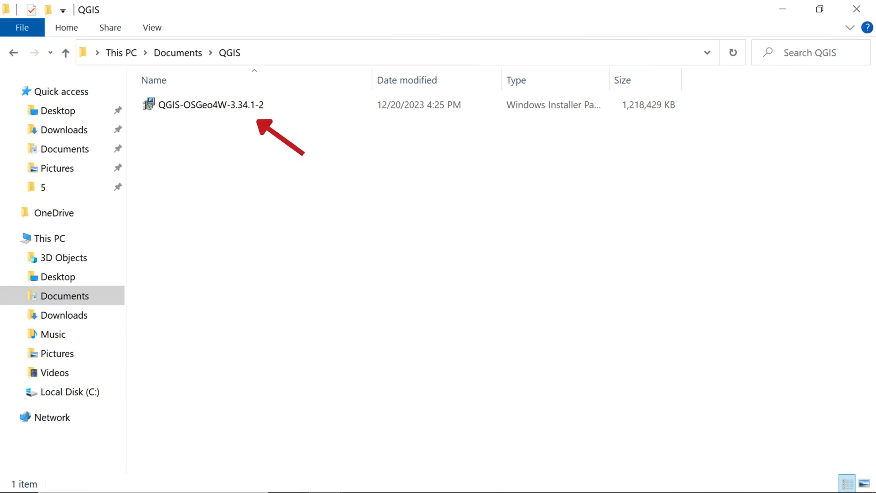
# Run the QGIS-OSGeo4W-3.34.1-2 installer from Documents > QGIS
pyautogui.doubleClick(209, 104)
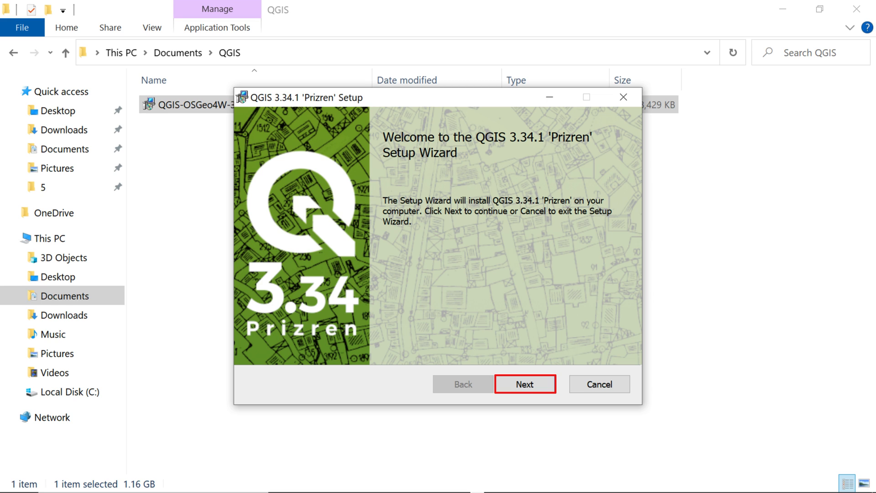
# Pass the welcome page and accept the license agreement, reaching the C:\Program Files\QGIS 3.34.1 destination
pyautogui.click(524, 384)
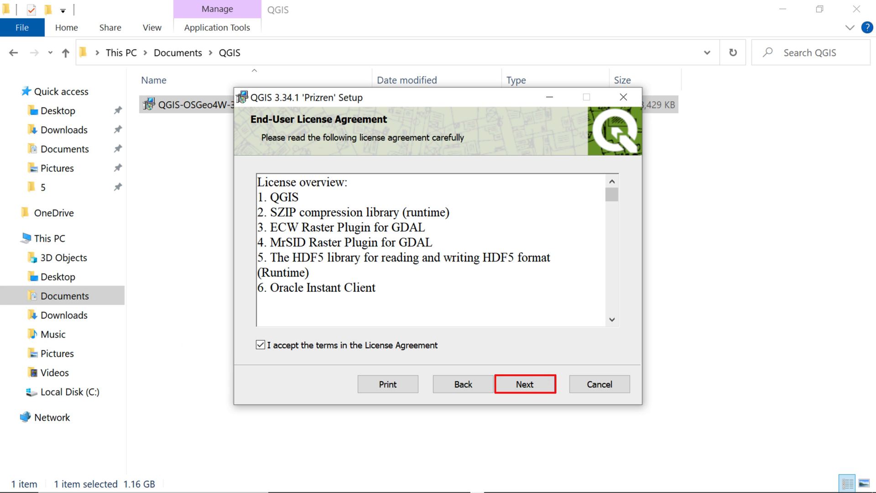
pyautogui.click(524, 385)
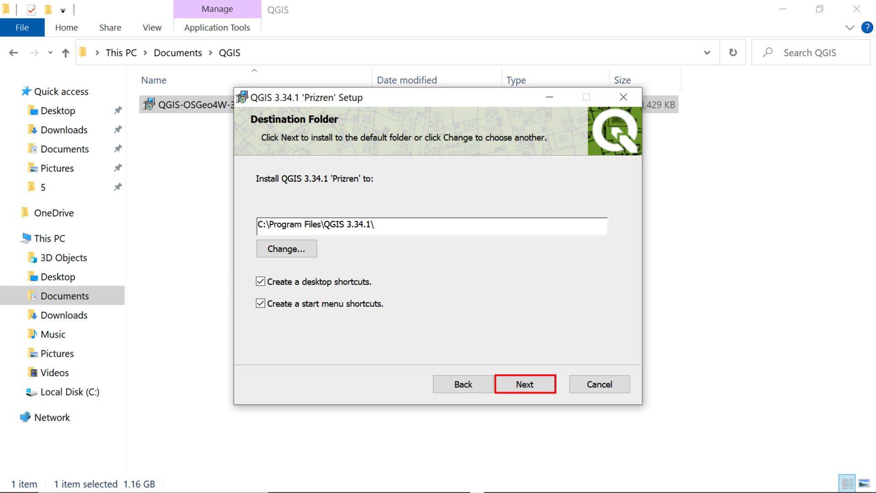
# Keep the default folder and shortcuts and start installing QGIS 3.34.1
pyautogui.click(524, 384)
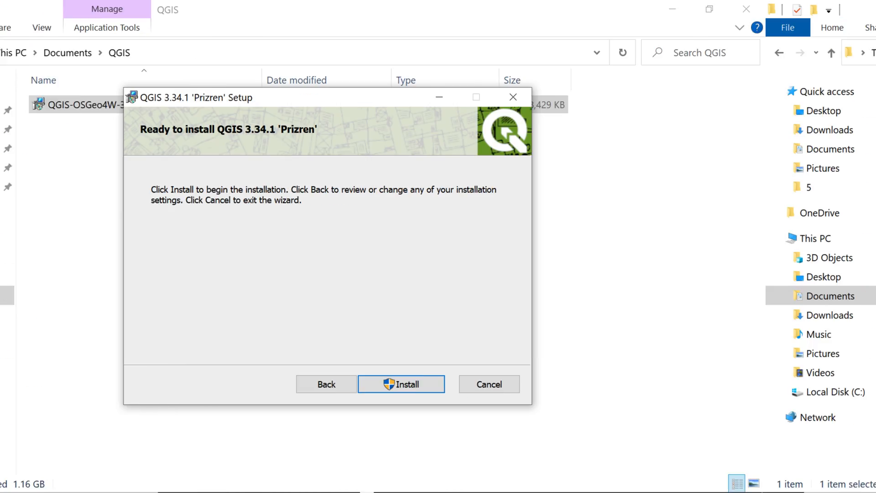
pyautogui.click(401, 384)
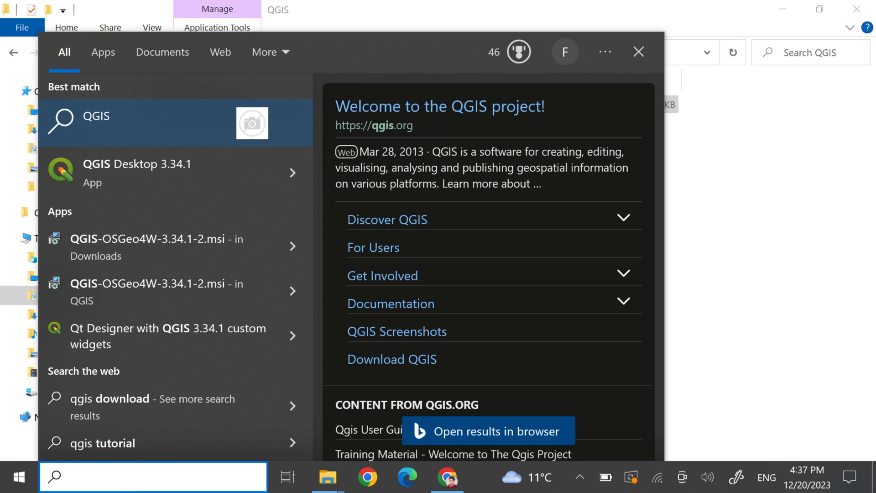
# Search the Start menu for 'QGIS' to find QGIS Desktop 3.34.1, then begin a new query with 'S'
pyautogui.write('QGIS')
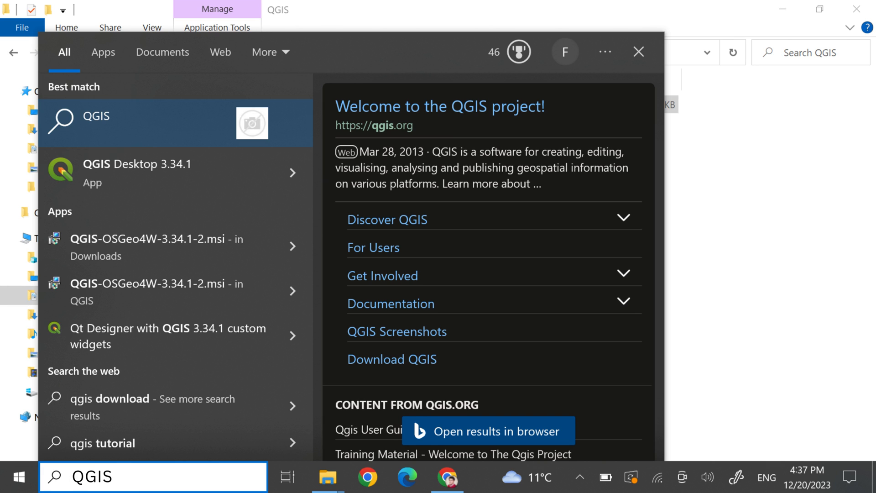
pyautogui.write('S')
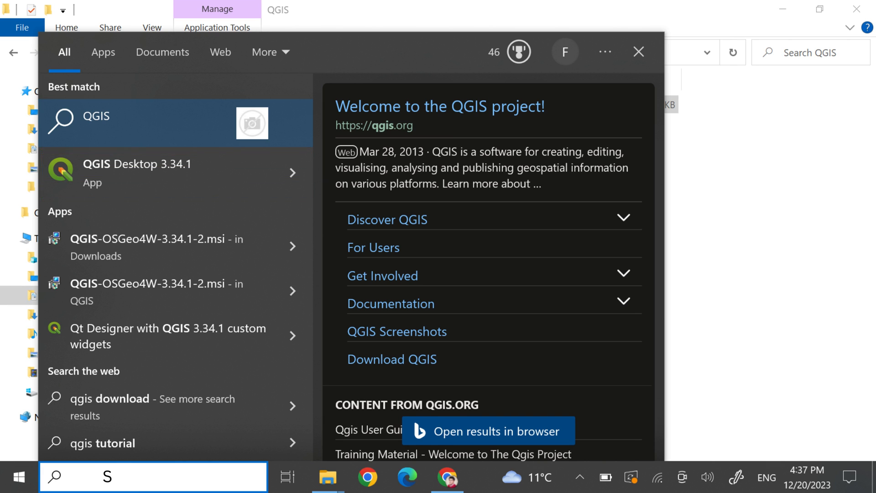